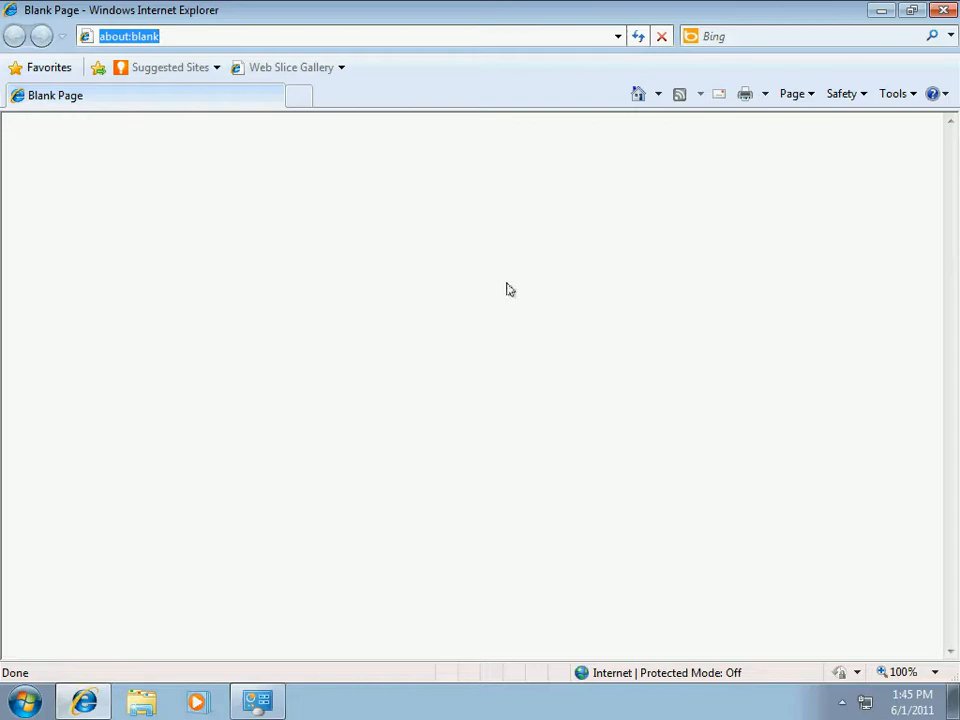
mouse_move(592, 300)
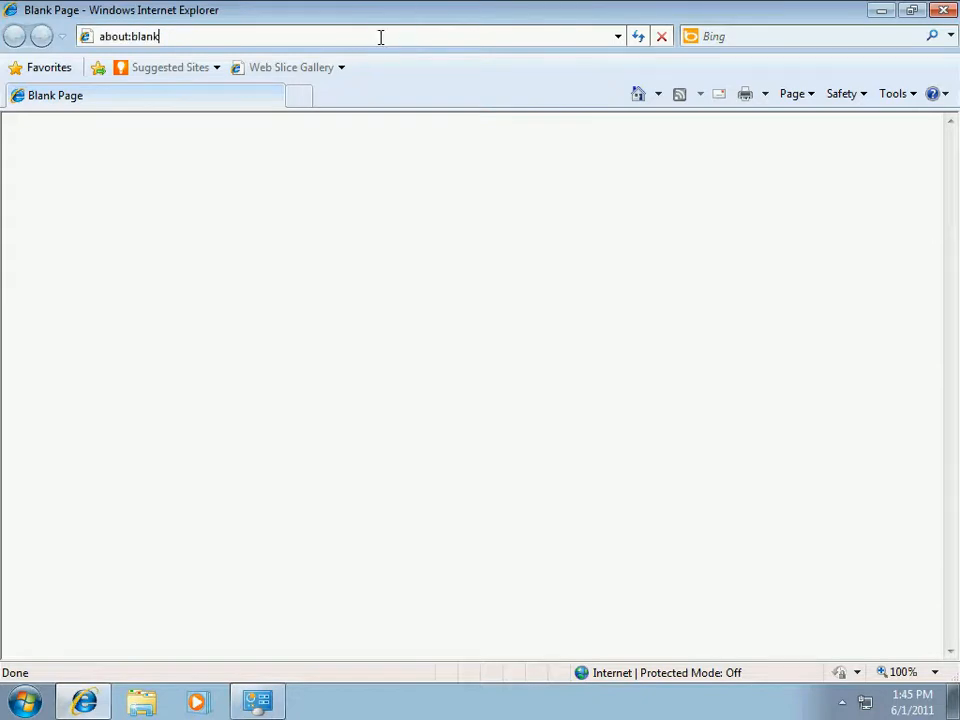
- Browse to info.et.byu.edu and locate the CAEDM Printer (PrintAnywhere) download link
type("u")
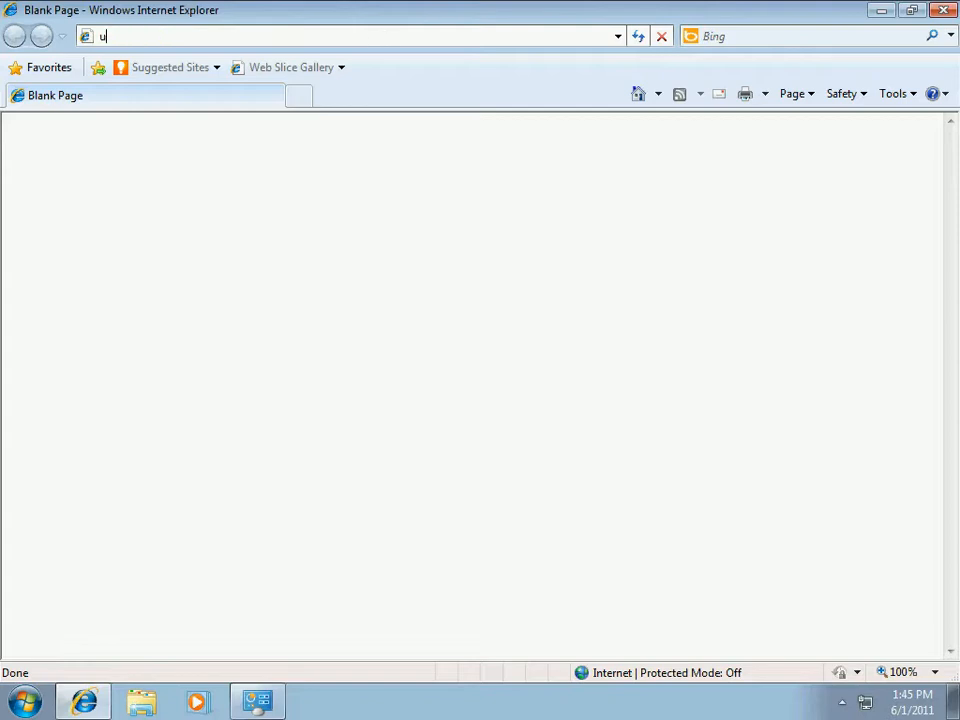
type("info.et.byu.edu/")
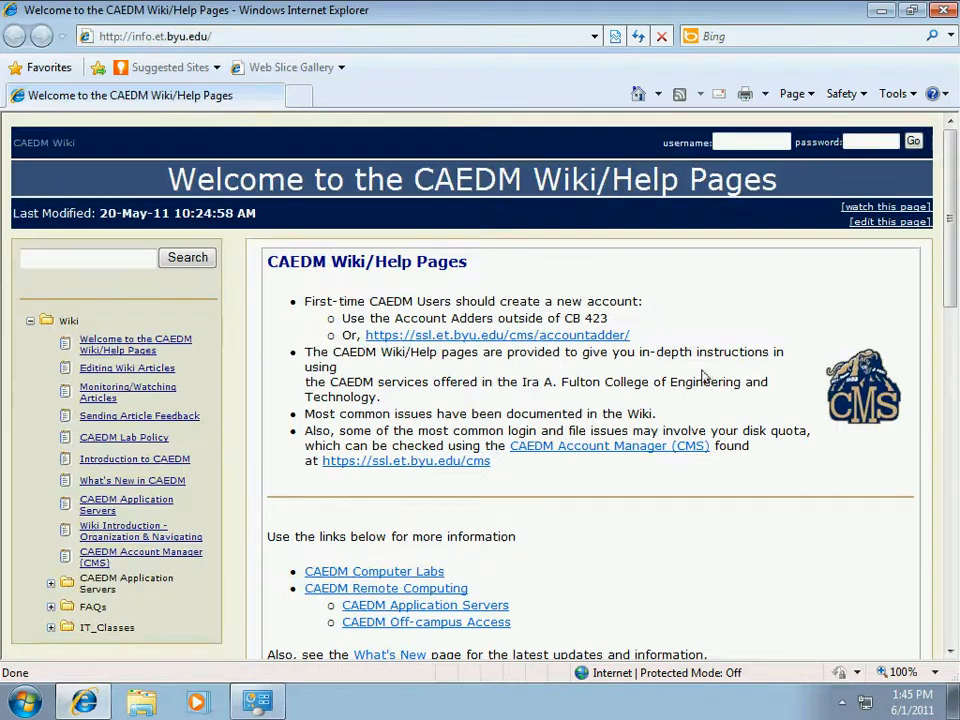
scroll("down", 3)
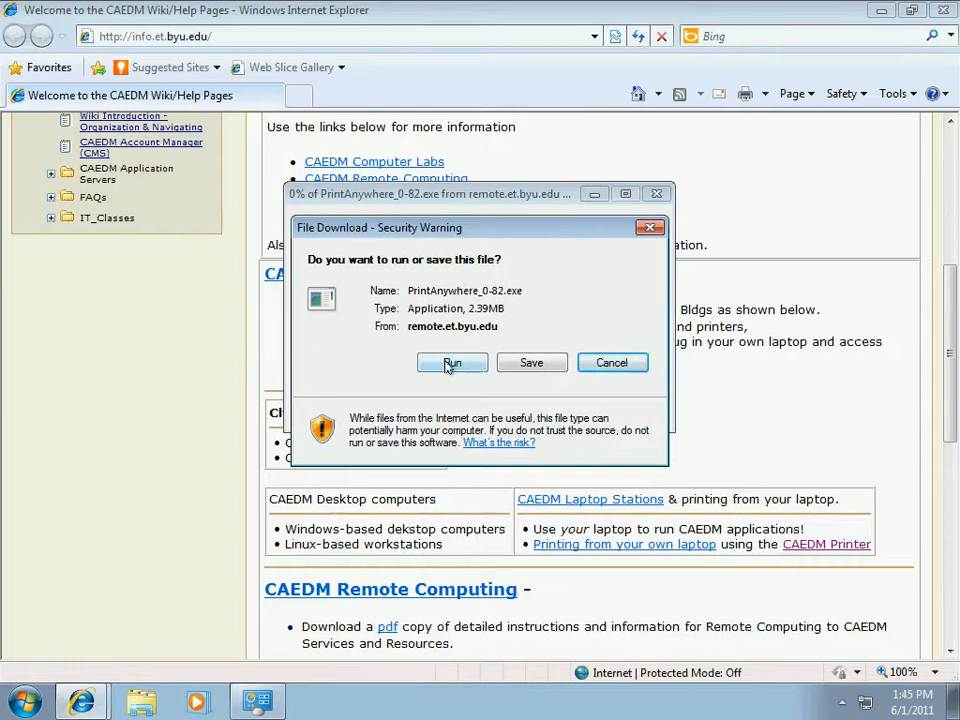
- Run PrintAnywhere_0-82.exe and accept the license agreement
left_click(452, 364)
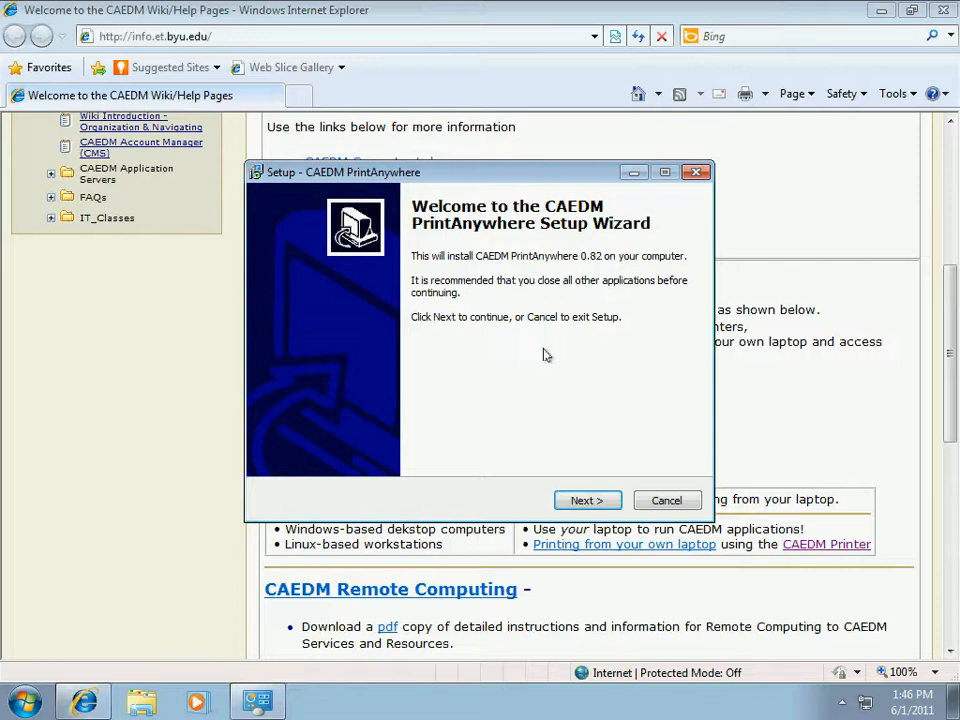
mouse_move(498, 366)
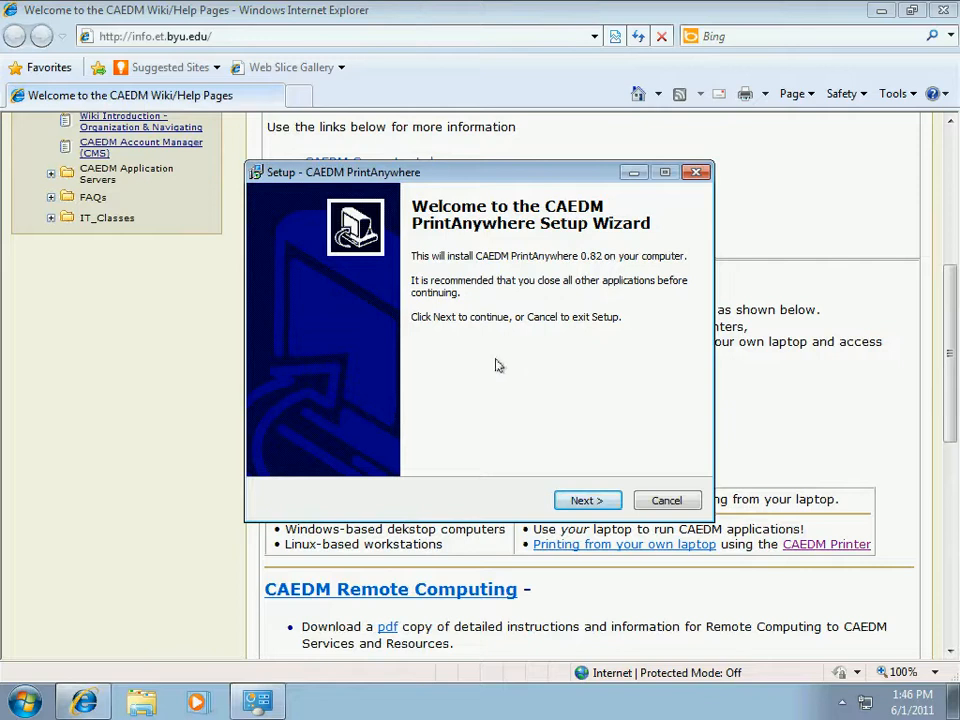
left_click(588, 500)
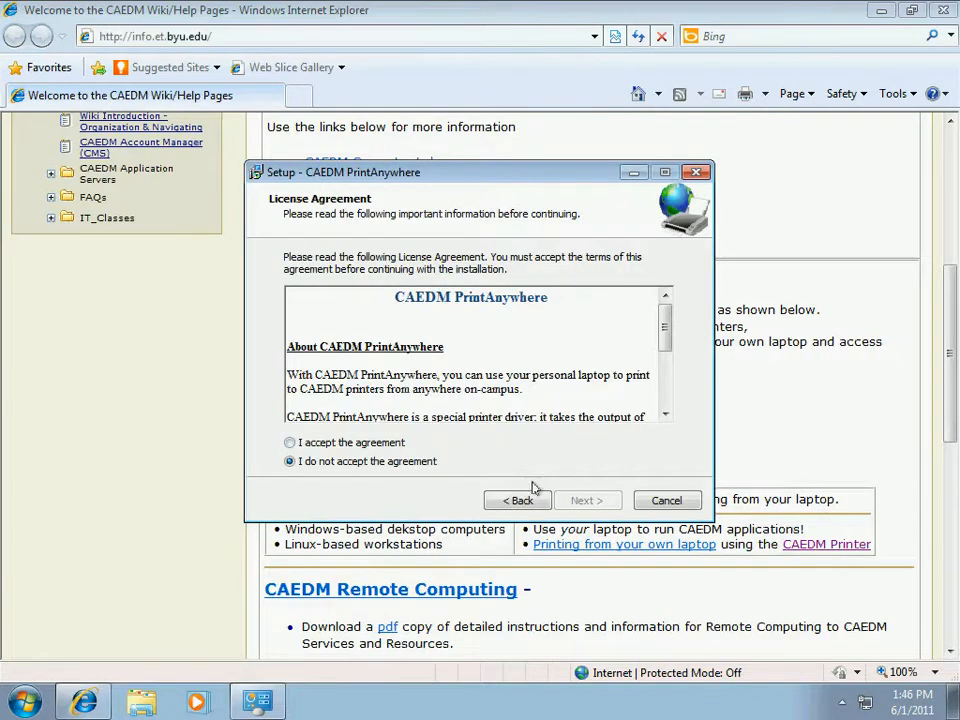
left_click(280, 442)
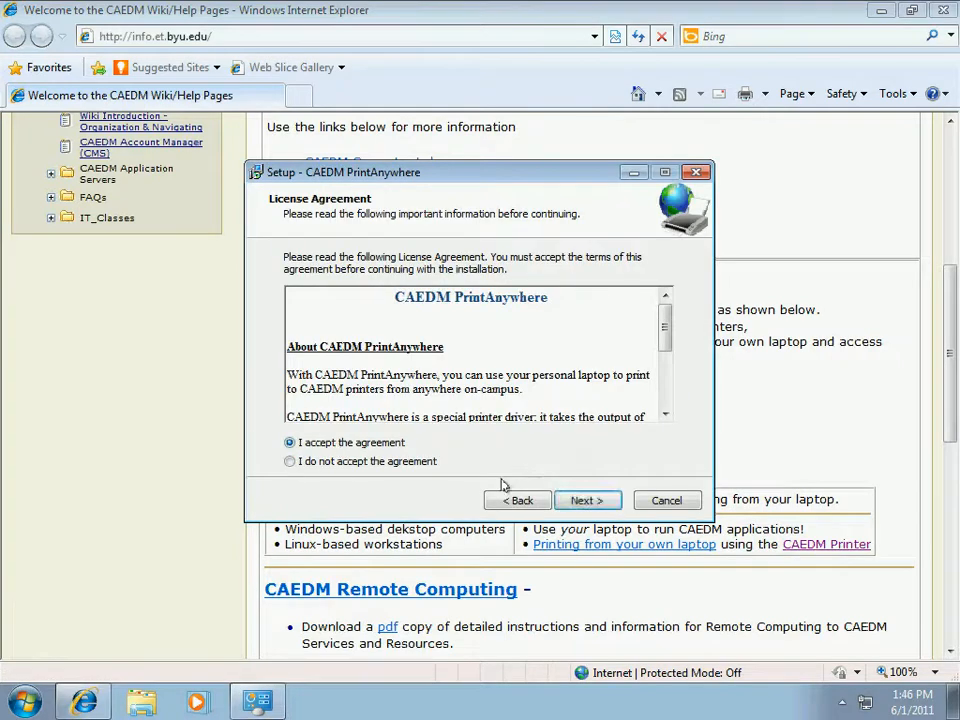
left_click(588, 500)
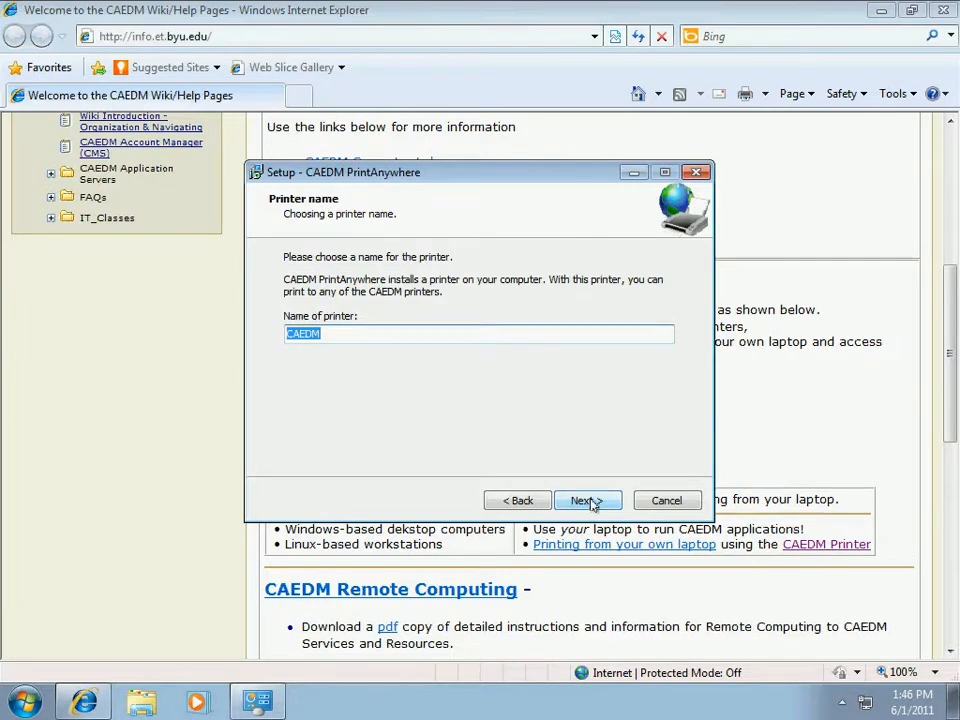
- Keep printer name CAEDM, default folder and full installation, then install the driver
left_click(588, 500)
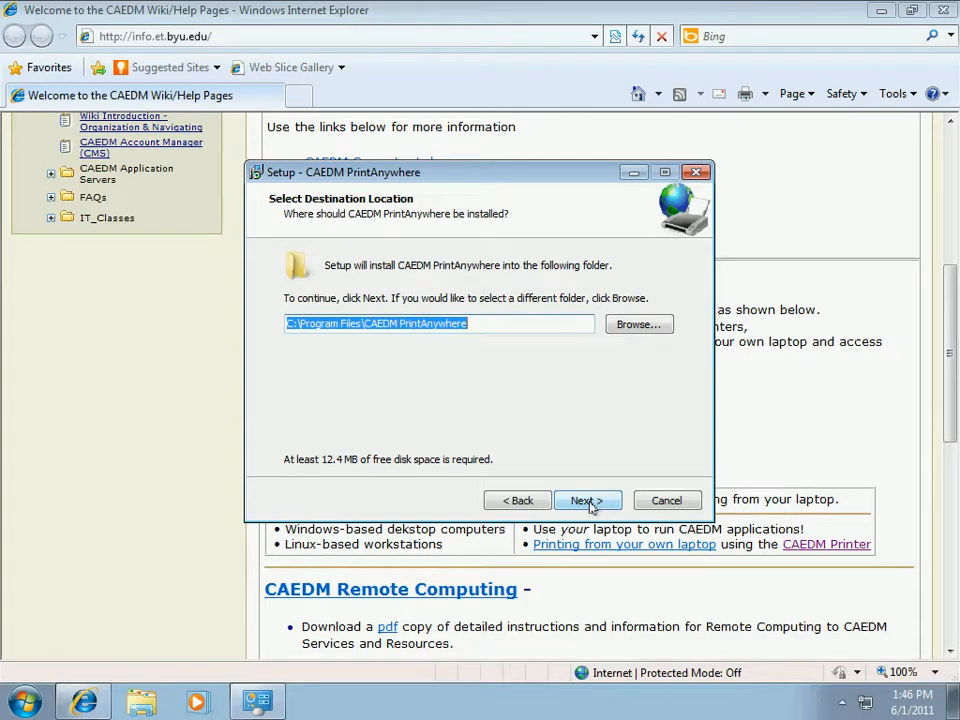
left_click(588, 500)
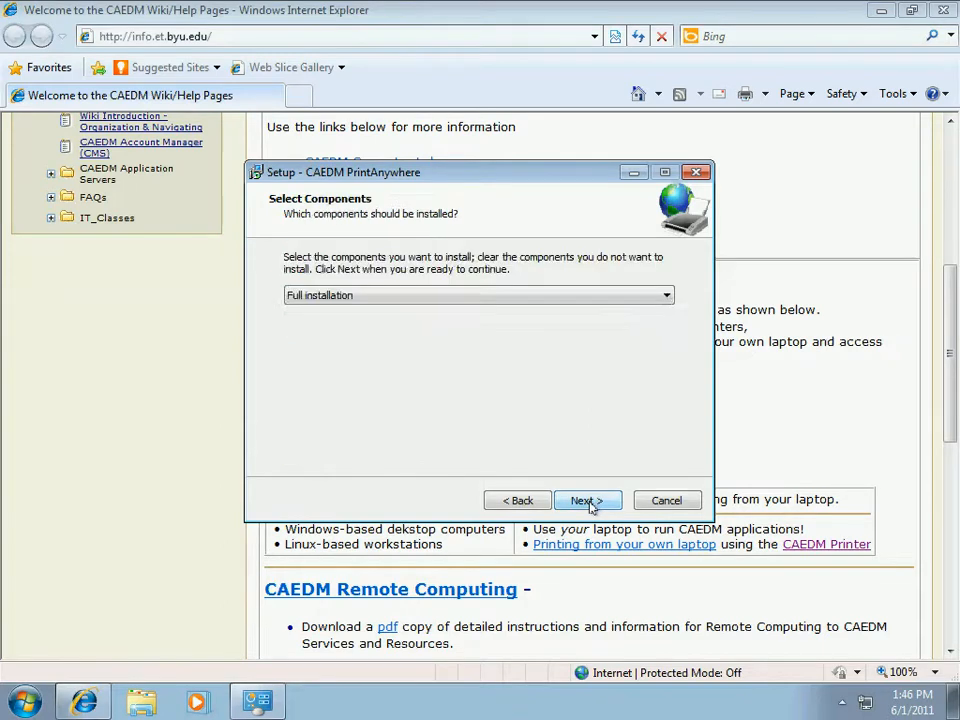
left_click(588, 500)
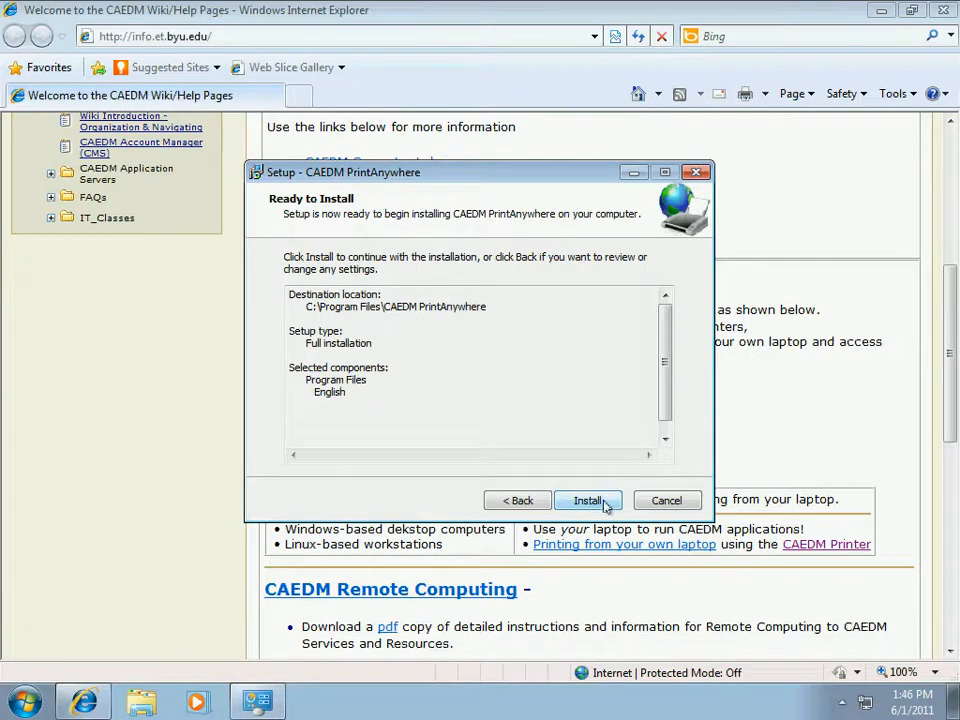
left_click(588, 500)
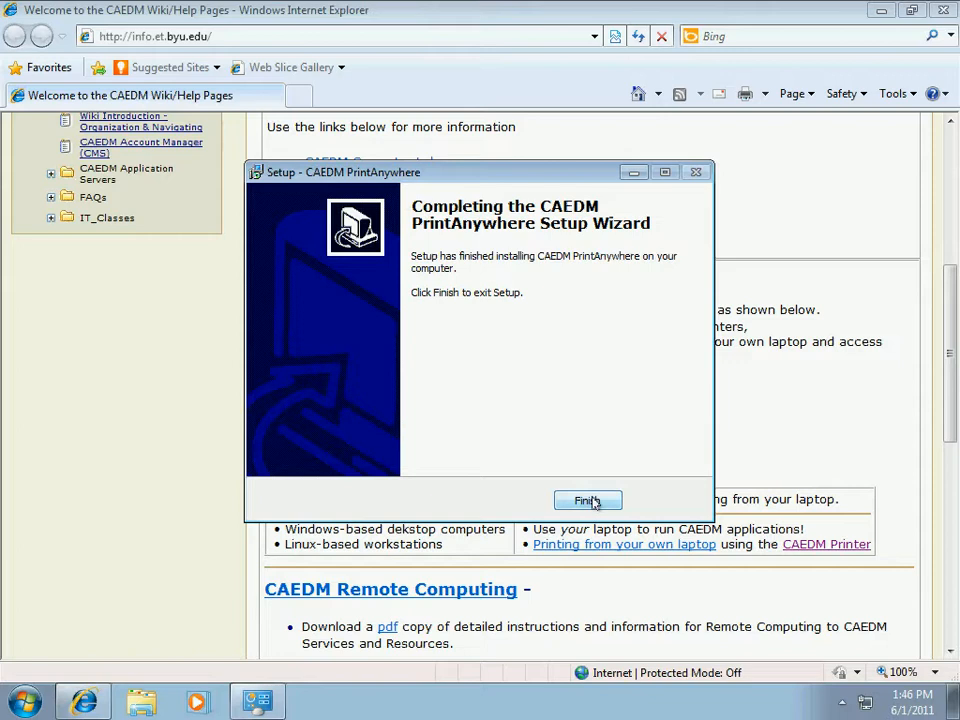
- Finish the setup wizard and bring up Internet Explorer's Print dialog for the wiki page
left_click(588, 500)
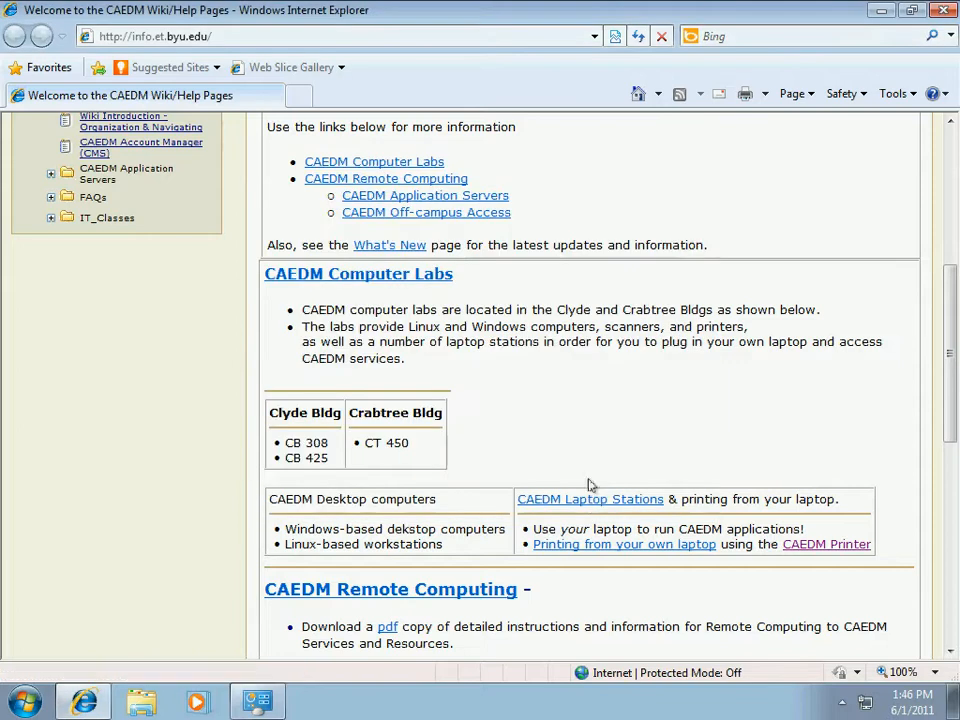
mouse_move(756, 132)
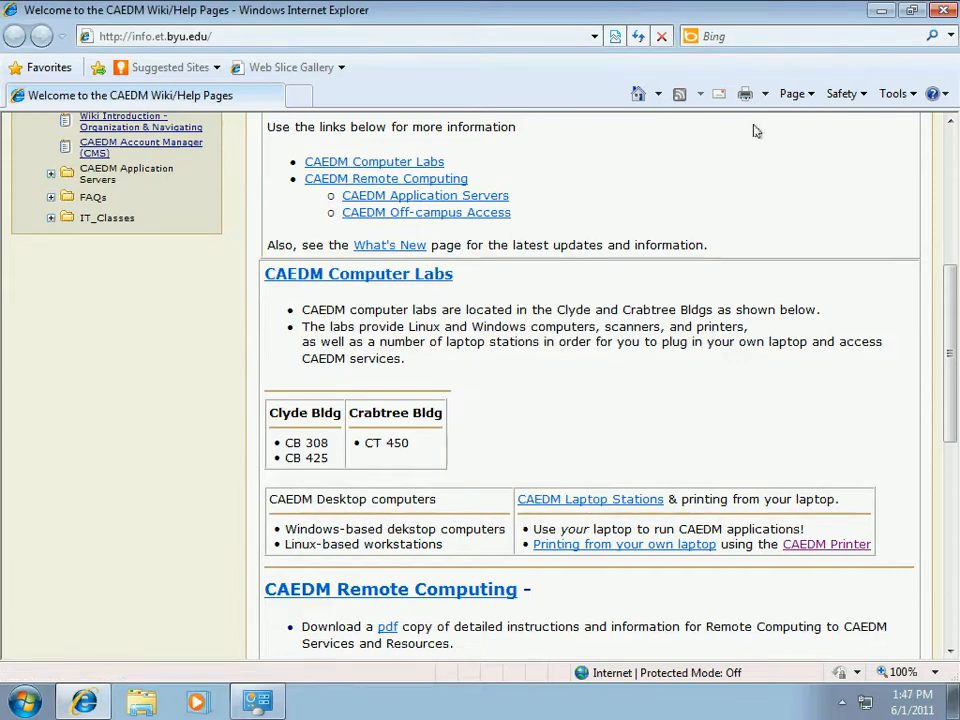
left_click(764, 94)
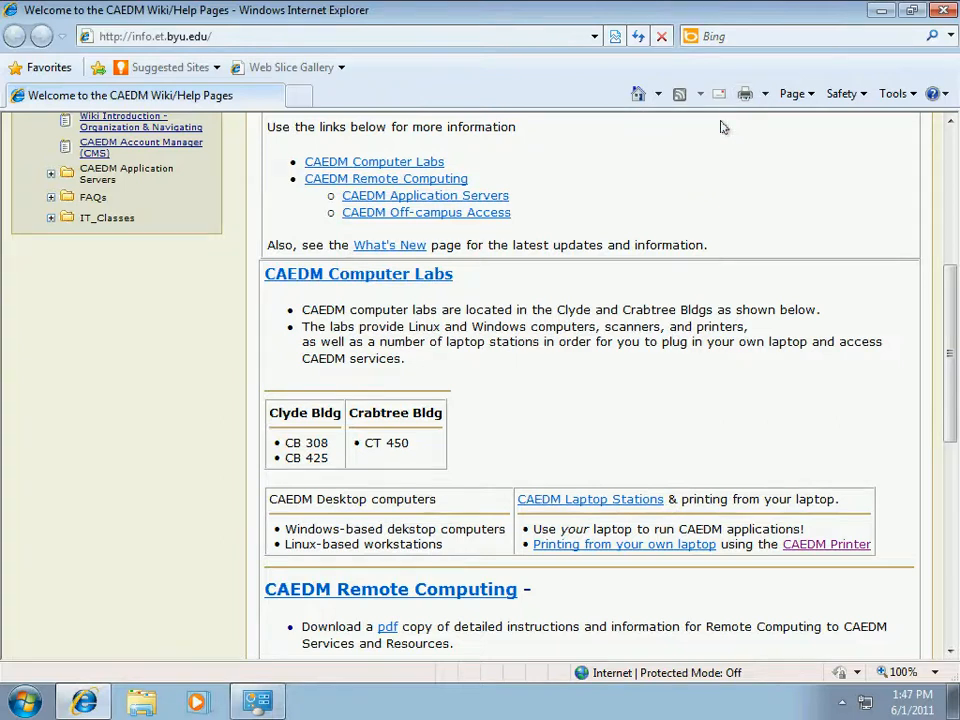
mouse_move(702, 124)
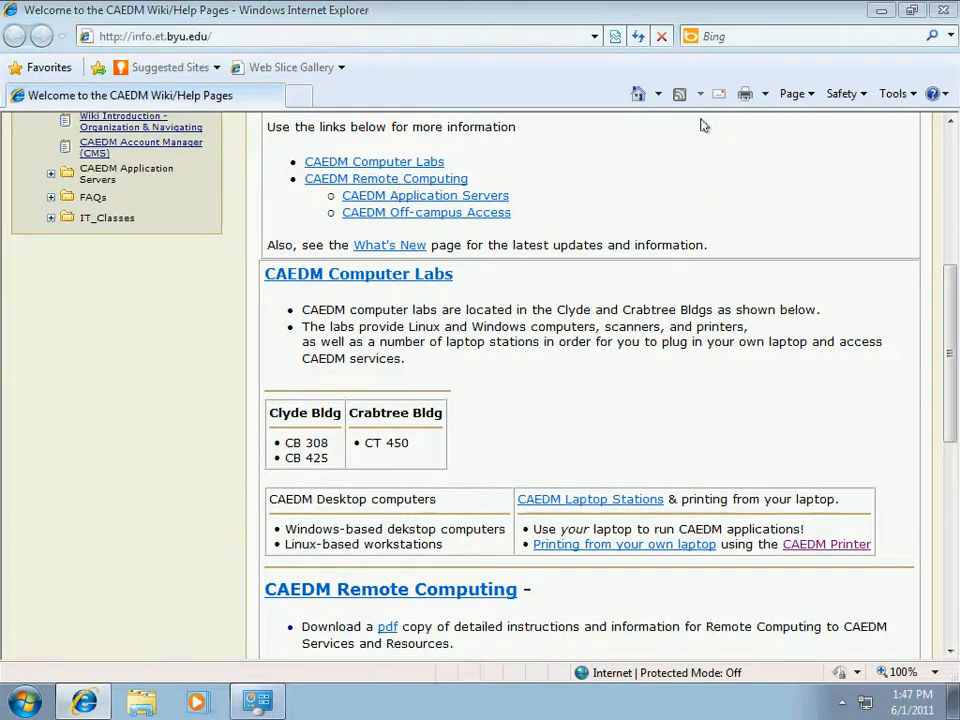
left_click(744, 92)
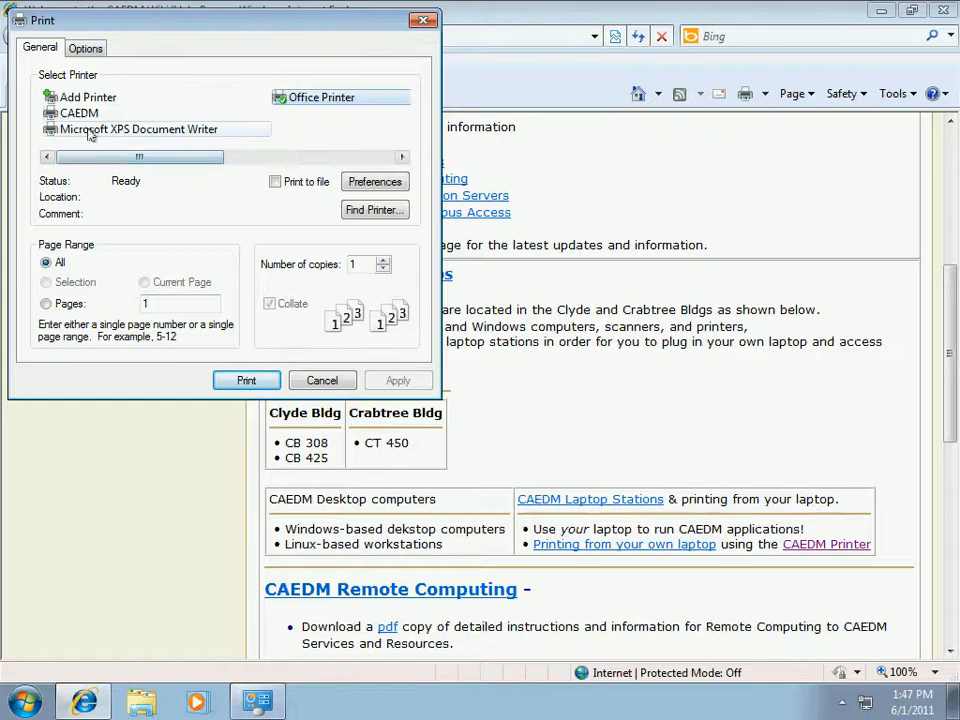
- Print the wiki page to the CAEDM printer, prompting the PrintAnywhere sign-in
left_click(76, 124)
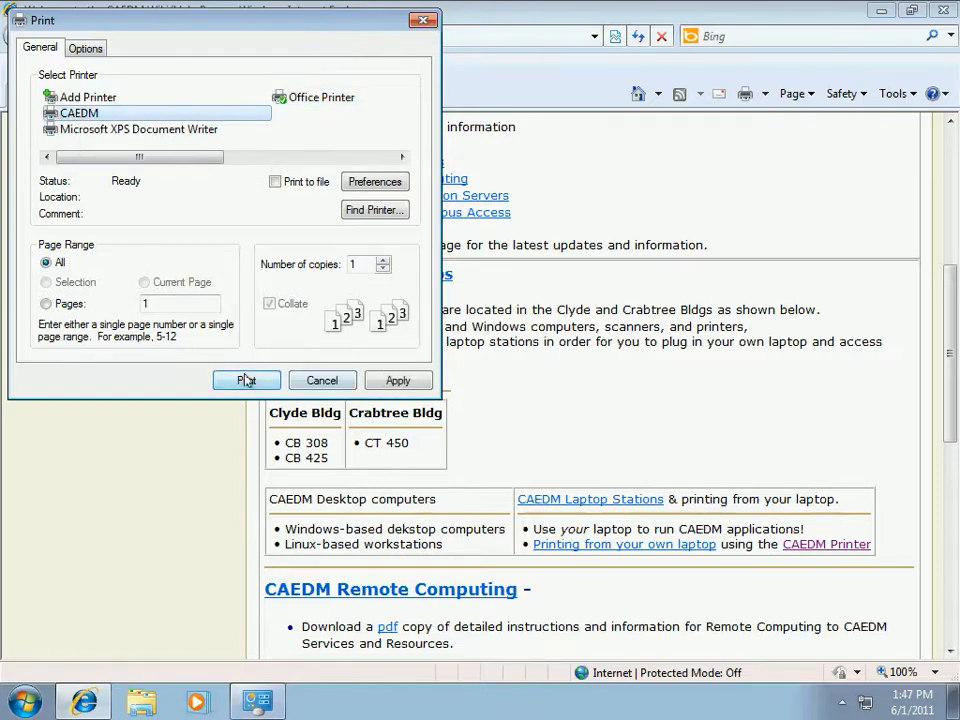
left_click(246, 380)
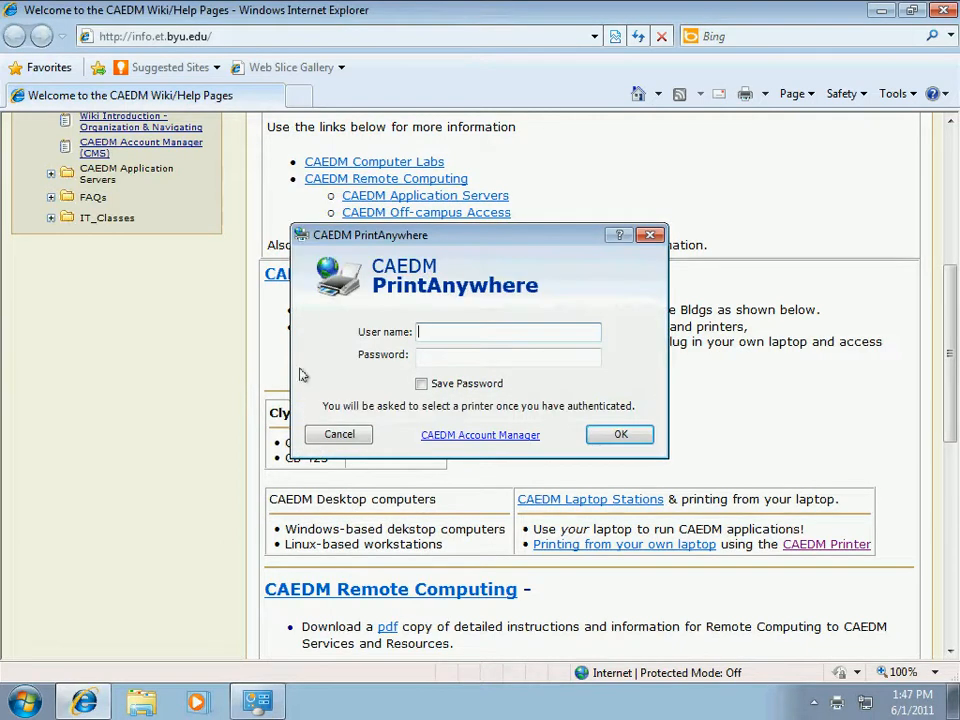
- Sign in to PrintAnywhere with the campus username and password
left_click(508, 332)
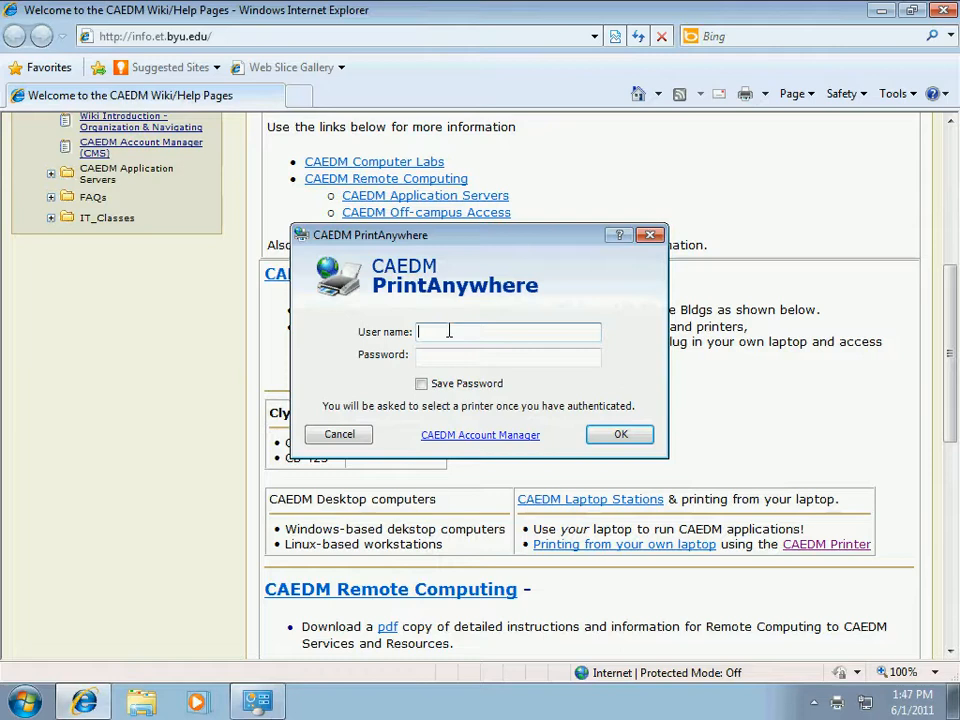
type("d2")
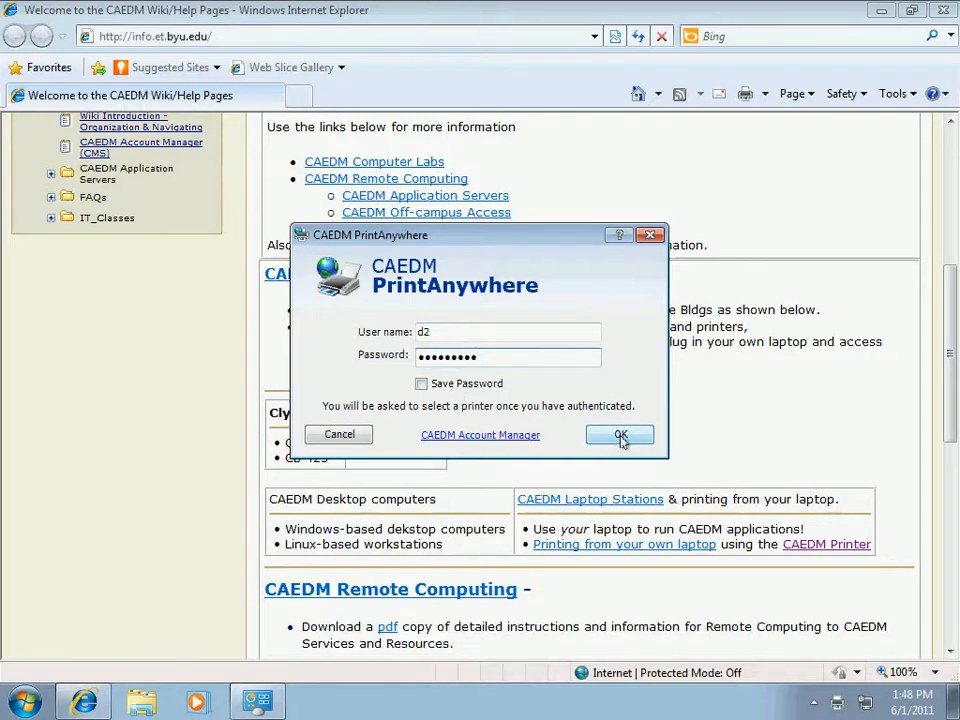
left_click(620, 436)
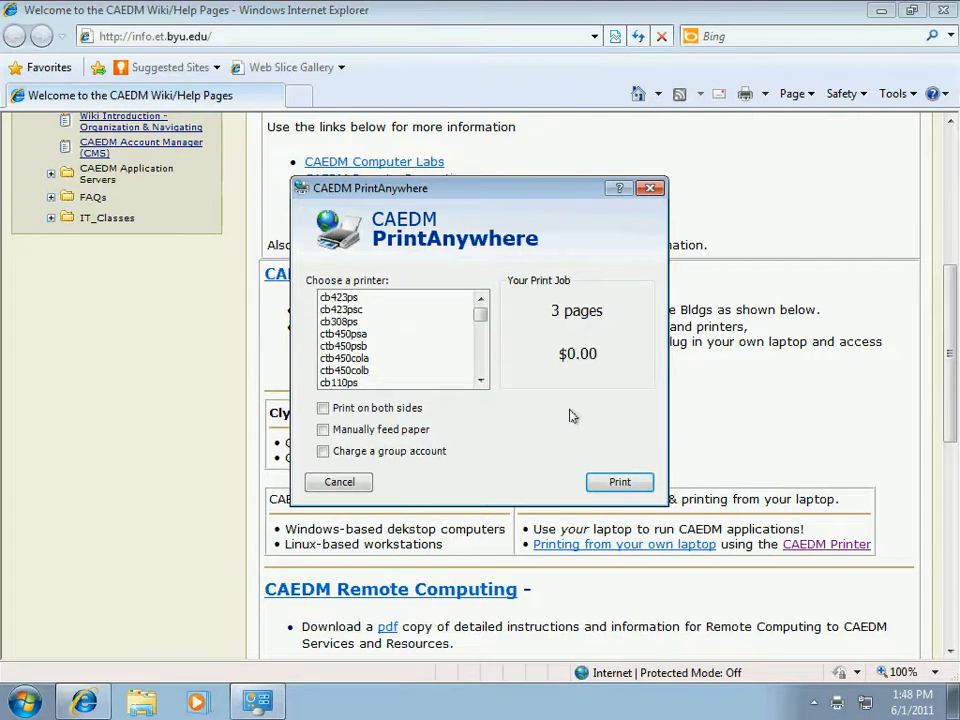
- Choose the cb423ps printer, enable Print on both sides, and submit the 3-page job
left_click(344, 296)
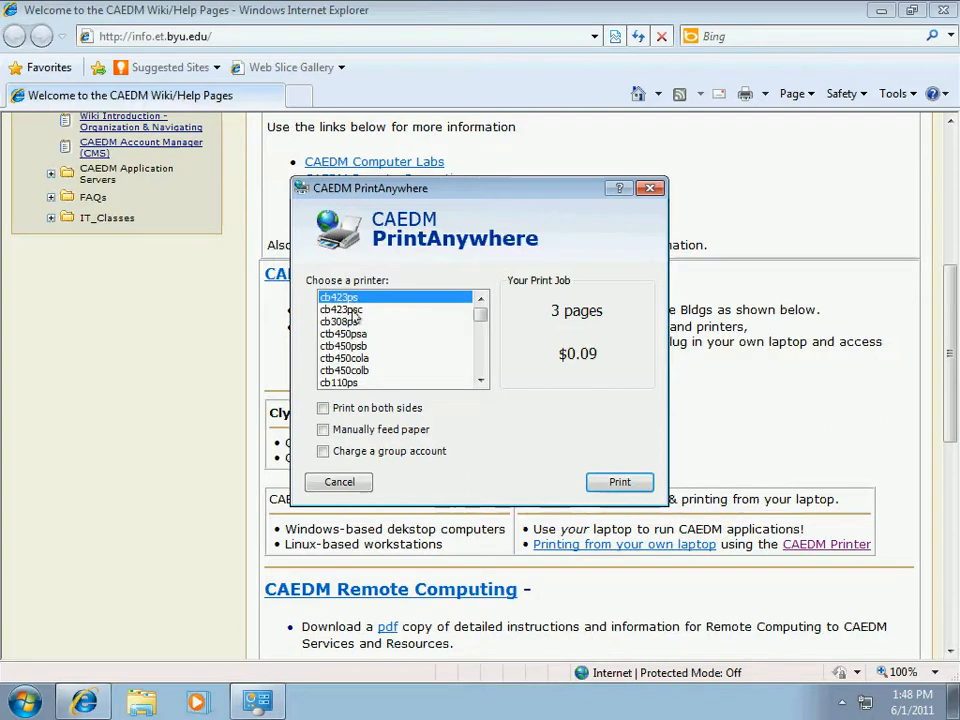
left_click(342, 308)
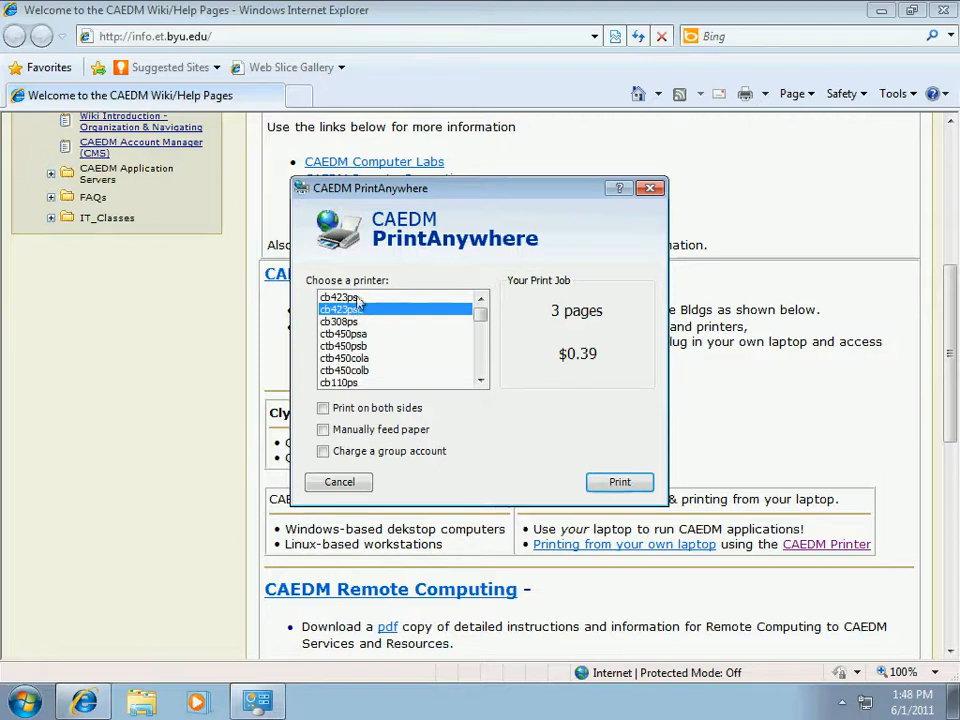
left_click(360, 296)
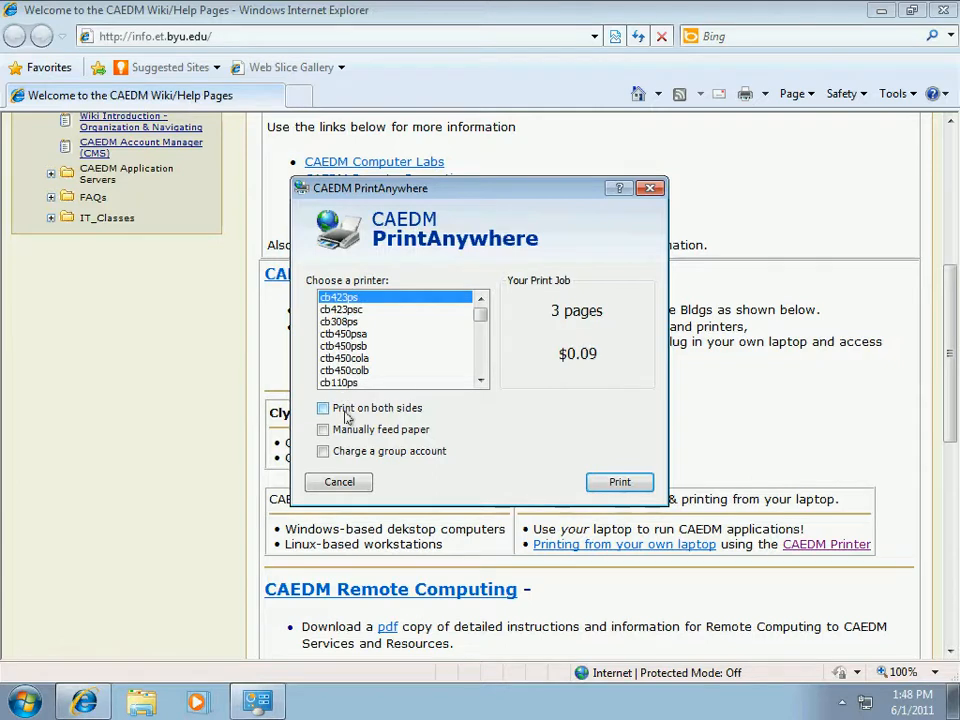
mouse_move(356, 414)
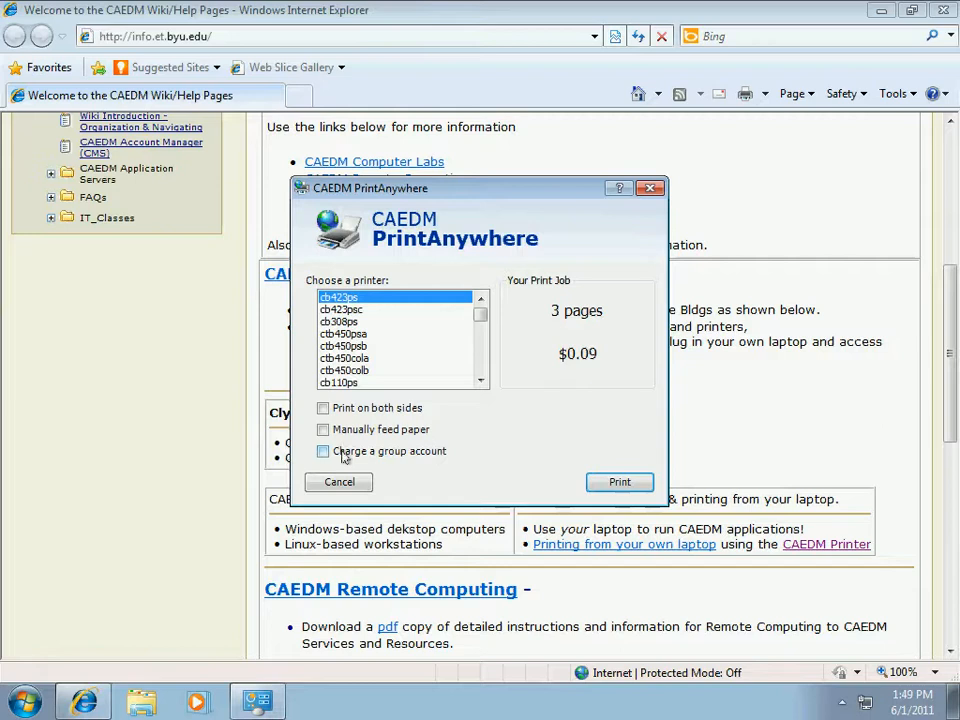
left_click(324, 408)
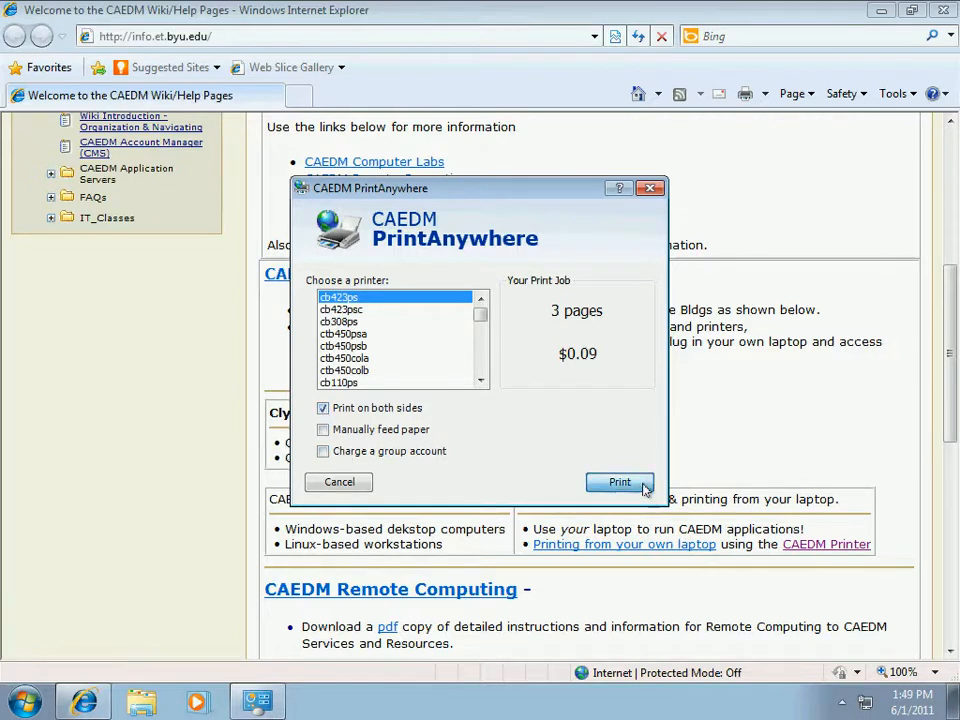
left_click(620, 482)
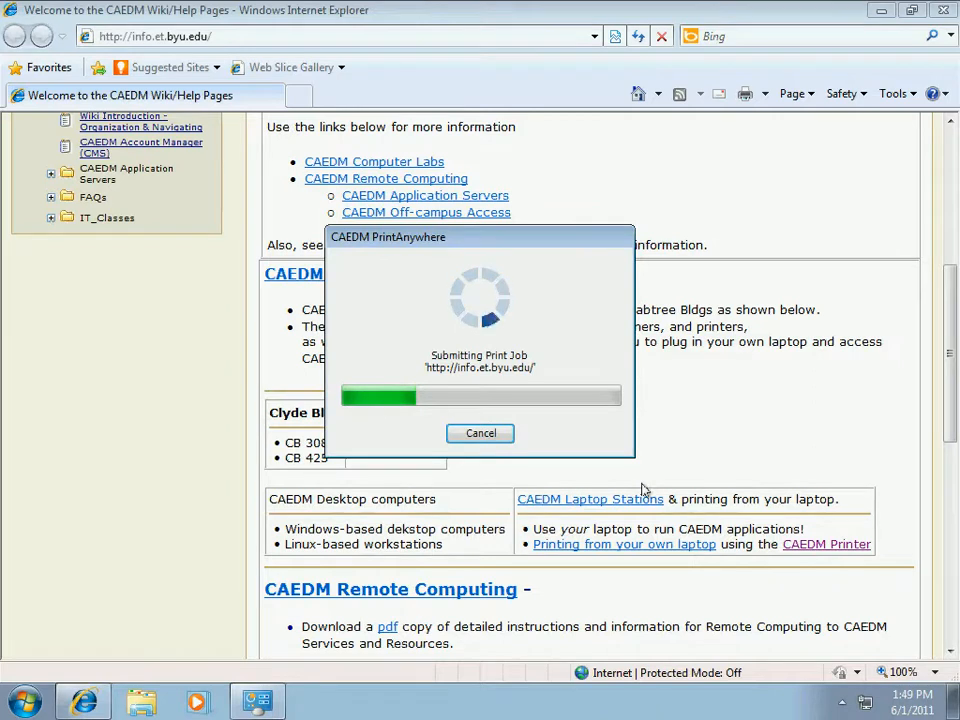